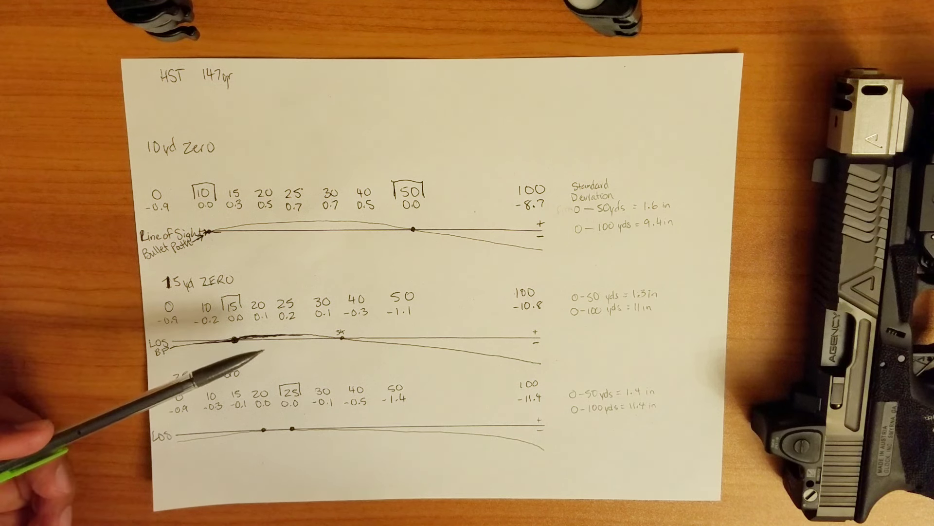
{"action": "mouse_move", "coordinate": [280, 346]}
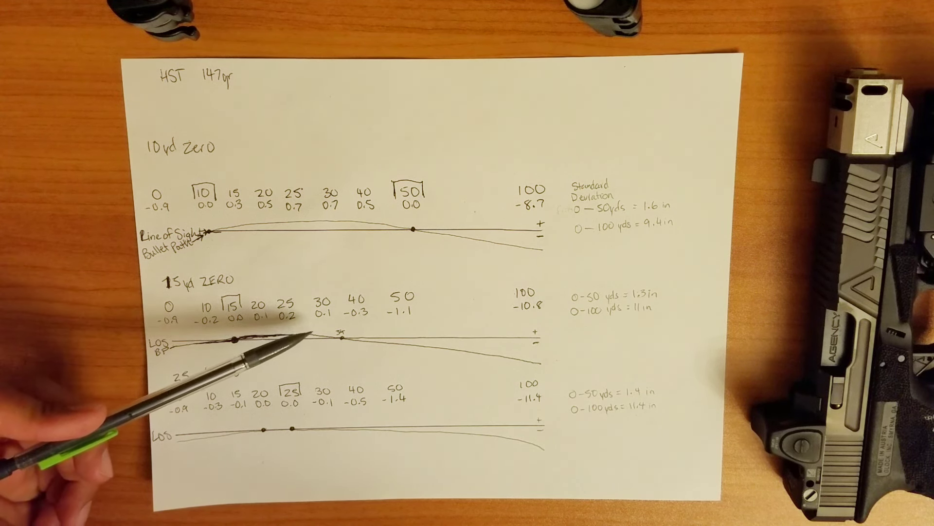